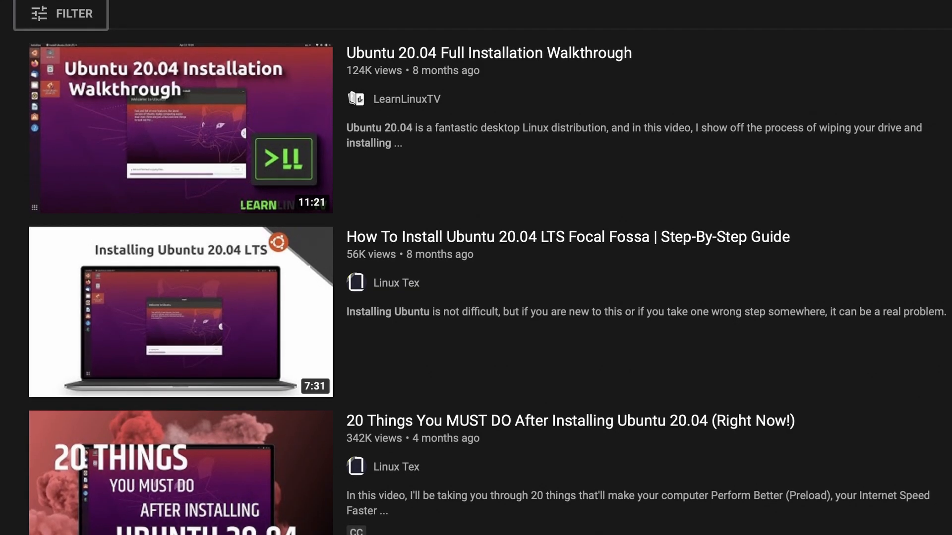
# Find Sosumi by searching 'sosumi' in Ubuntu Software and install it.
pyautogui.scroll(-3)
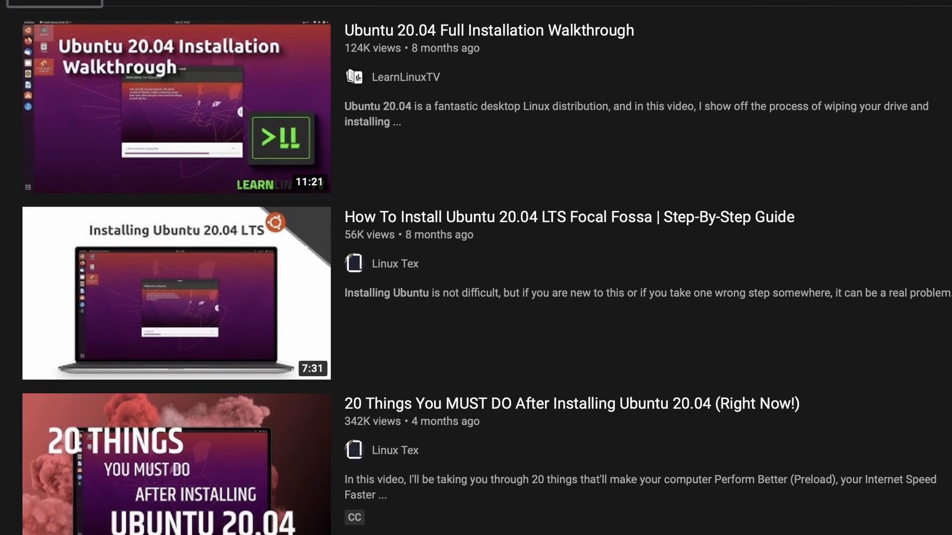
pyautogui.scroll(-3)
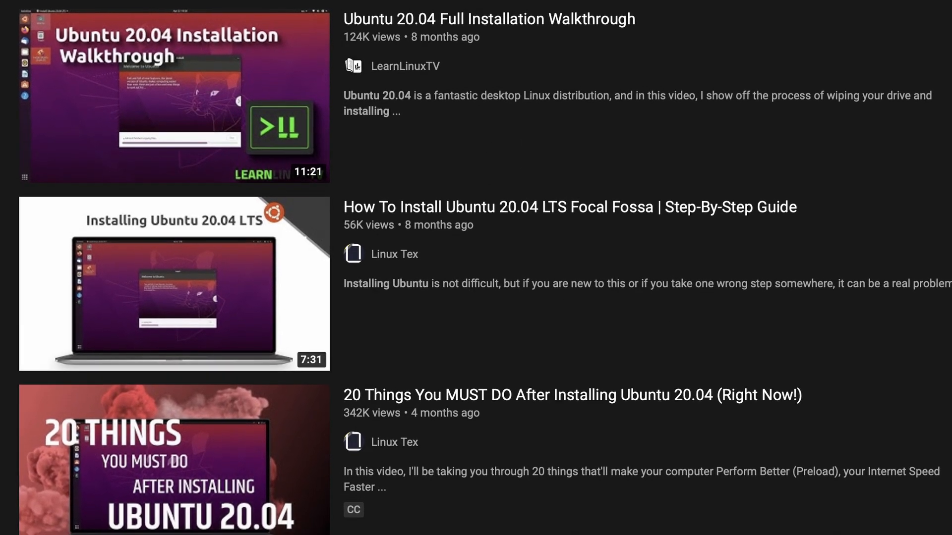
pyautogui.scroll(-3)
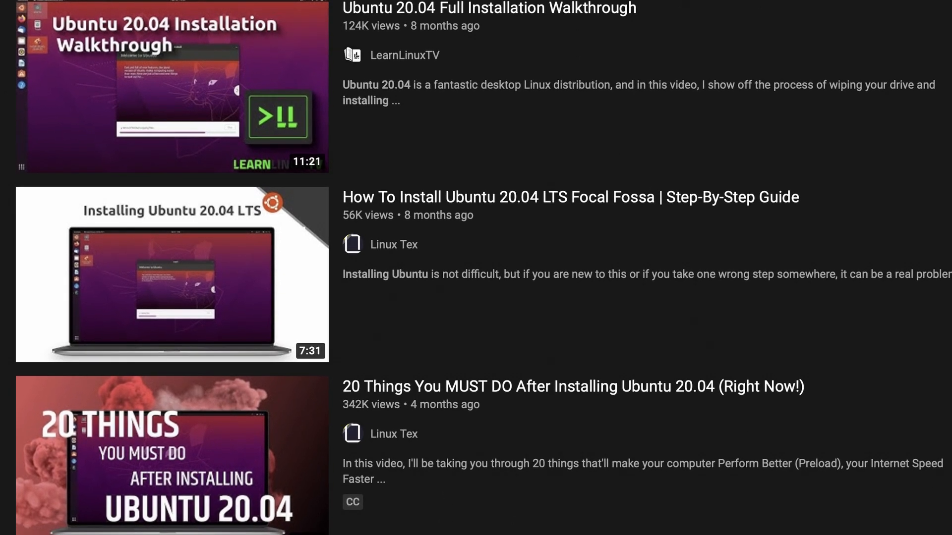
pyautogui.scroll(-3)
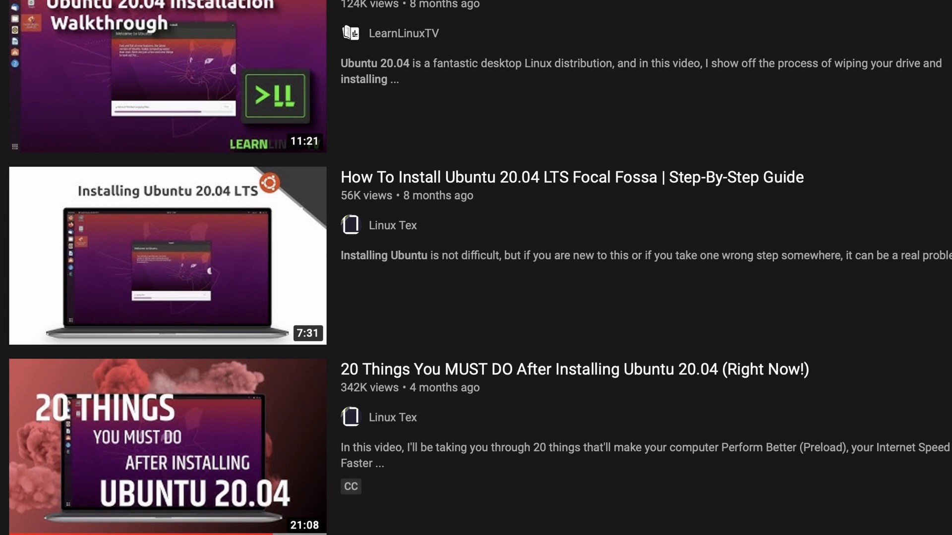
pyautogui.scroll(-3)
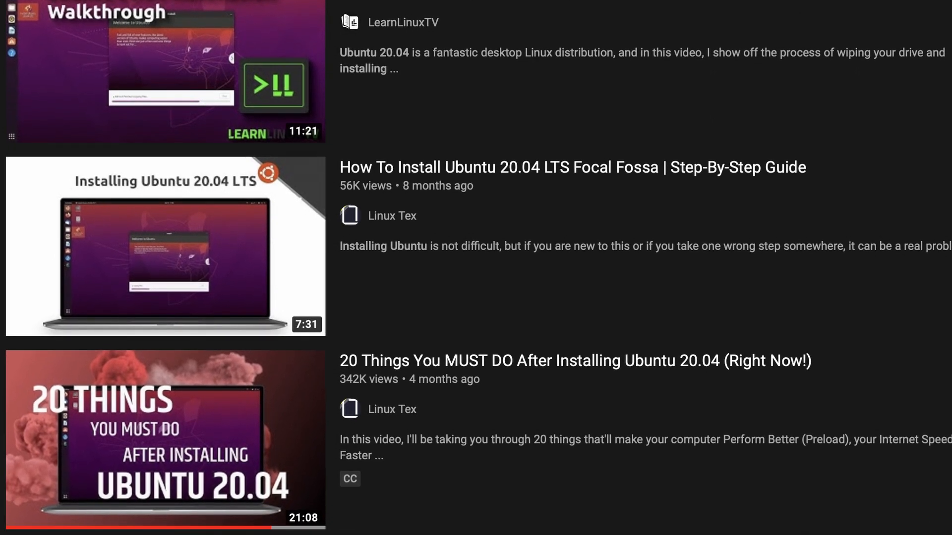
pyautogui.scroll(-3)
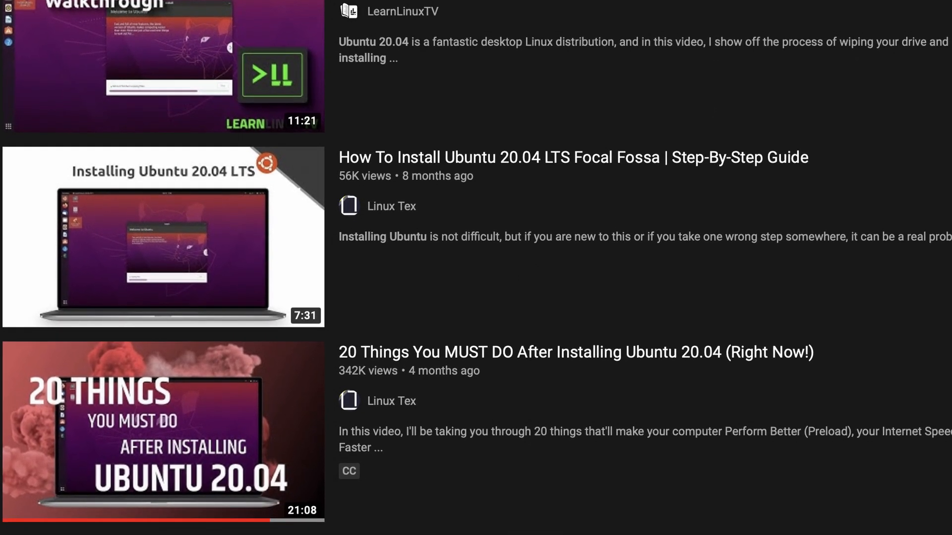
pyautogui.scroll(-3)
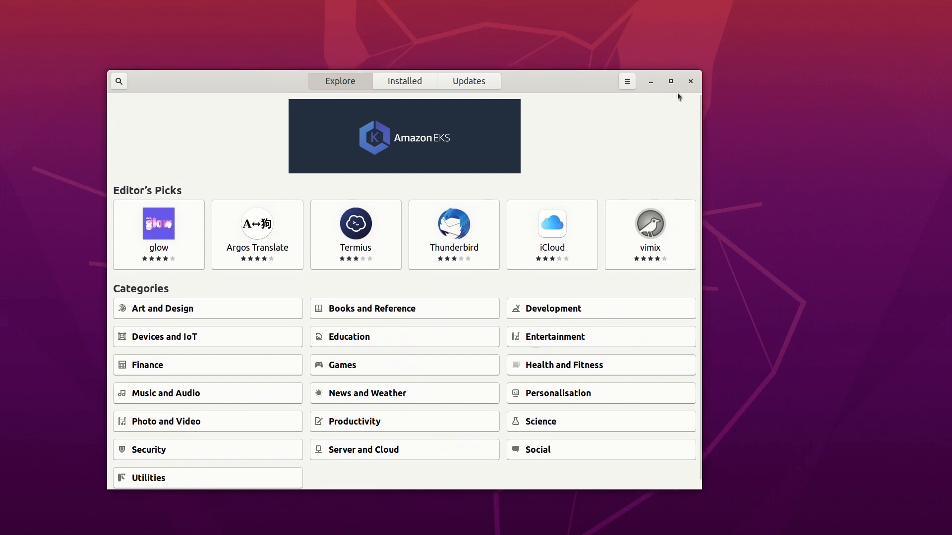
pyautogui.moveTo(314, 201)
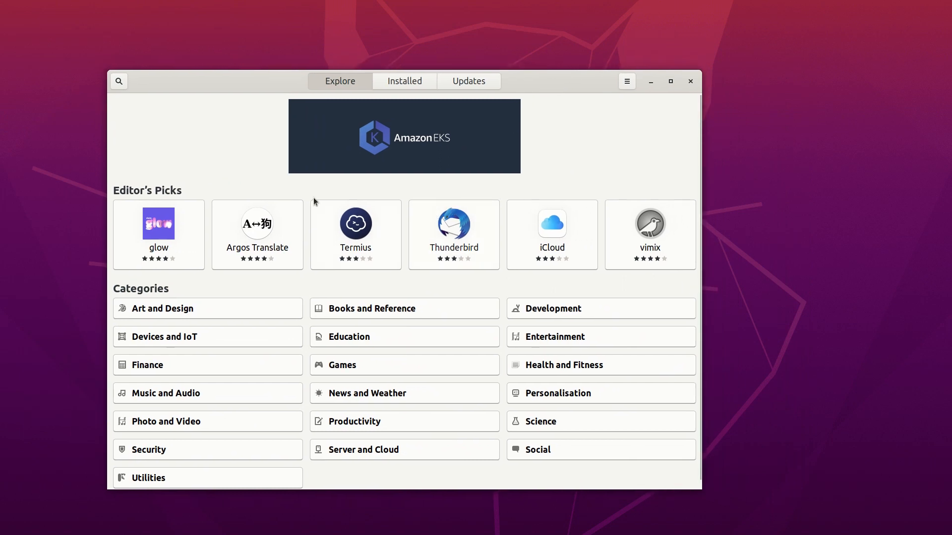
pyautogui.click(119, 80)
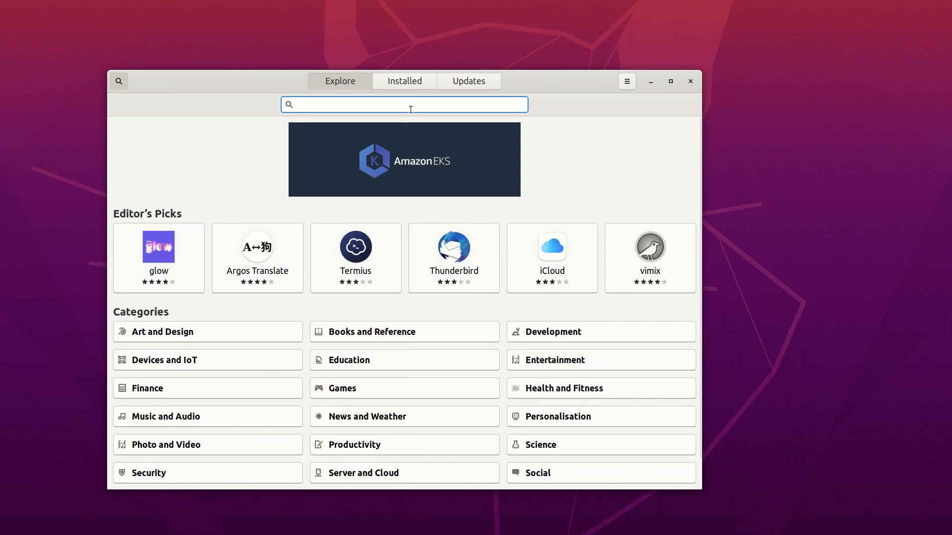
pyautogui.write('sosumi')
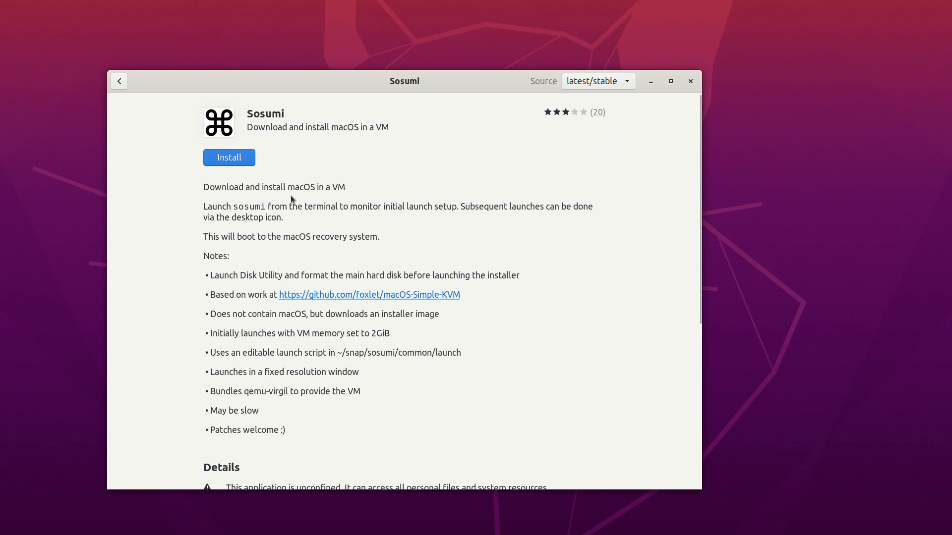
pyautogui.click(229, 157)
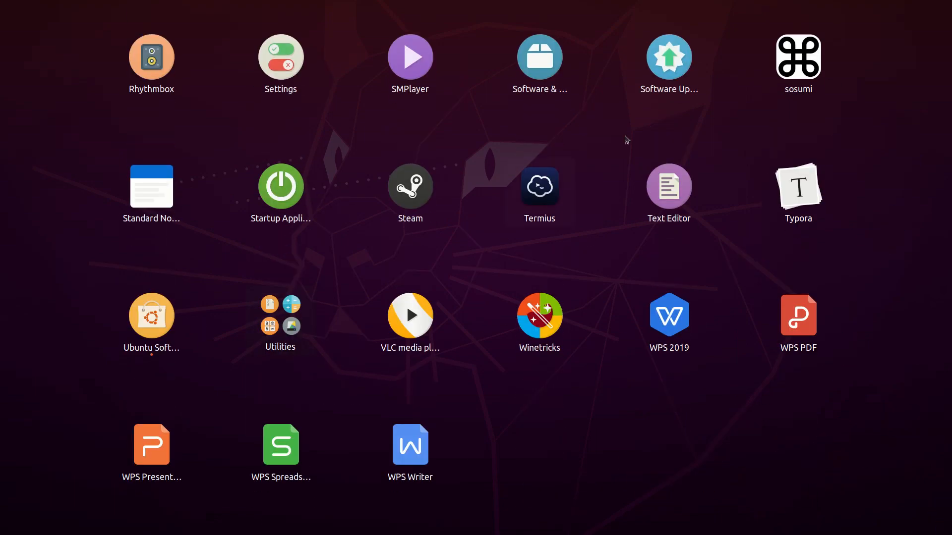
# Launch the Sosumi VM and boot the macOS Install base system from Clover.
pyautogui.click(797, 58)
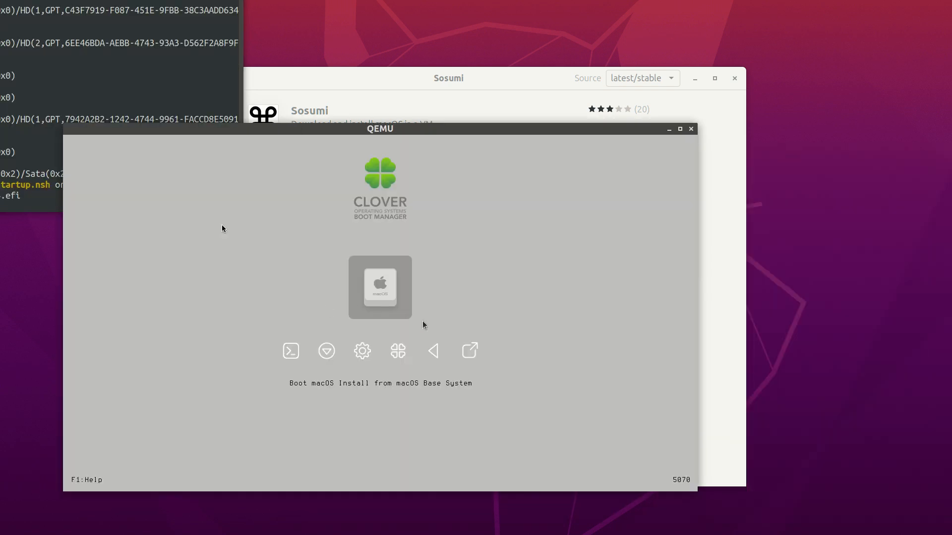
pyautogui.click(379, 287)
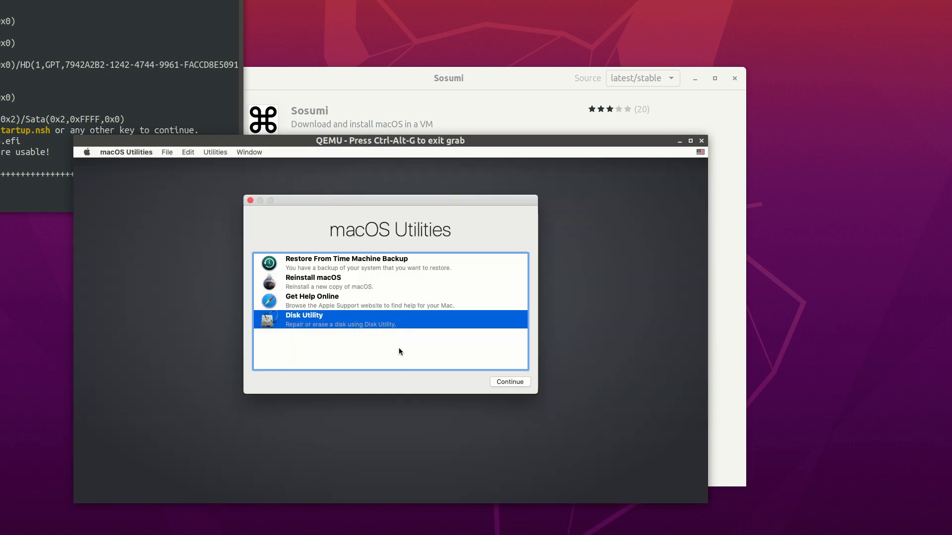
# In Disk Utility, erase the 68.72 GB VirtIO disk into a volume named 'macOS'.
pyautogui.click(509, 382)
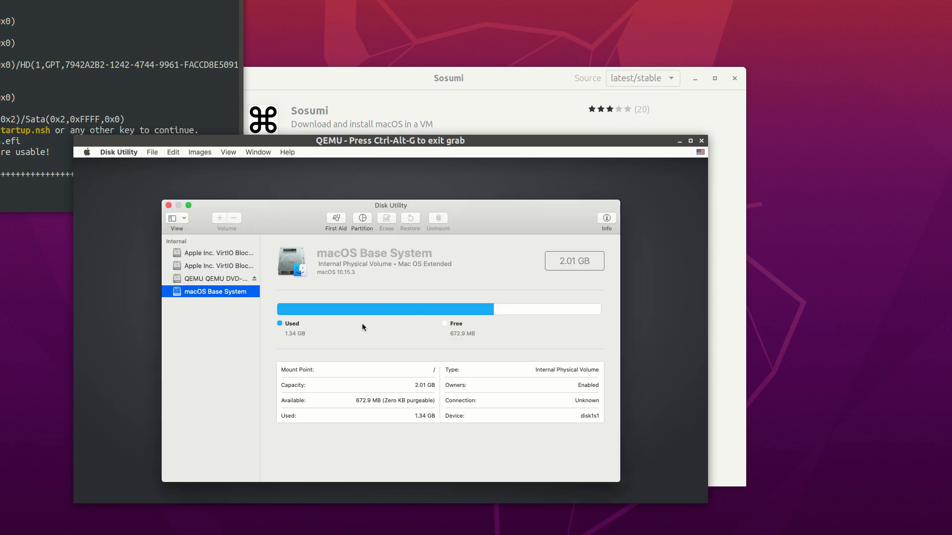
pyautogui.moveTo(326, 318)
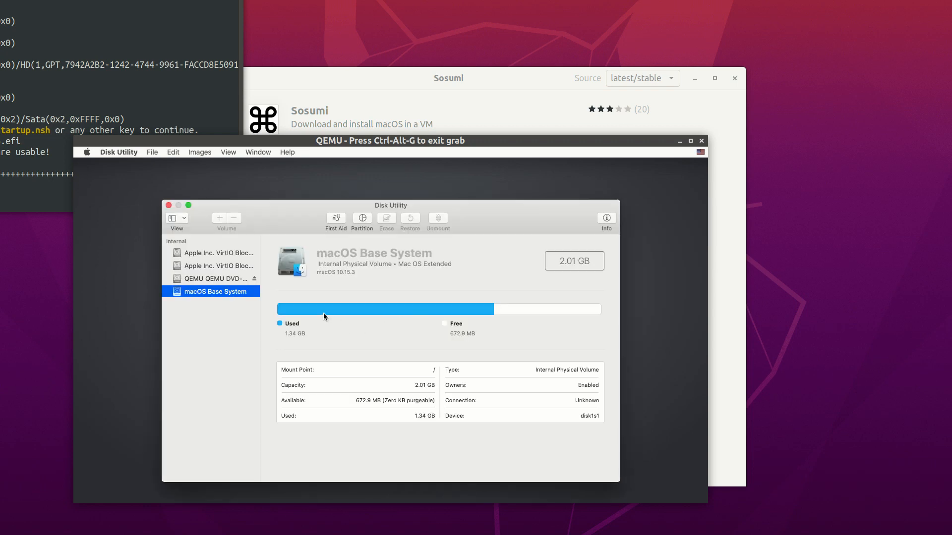
pyautogui.click(218, 253)
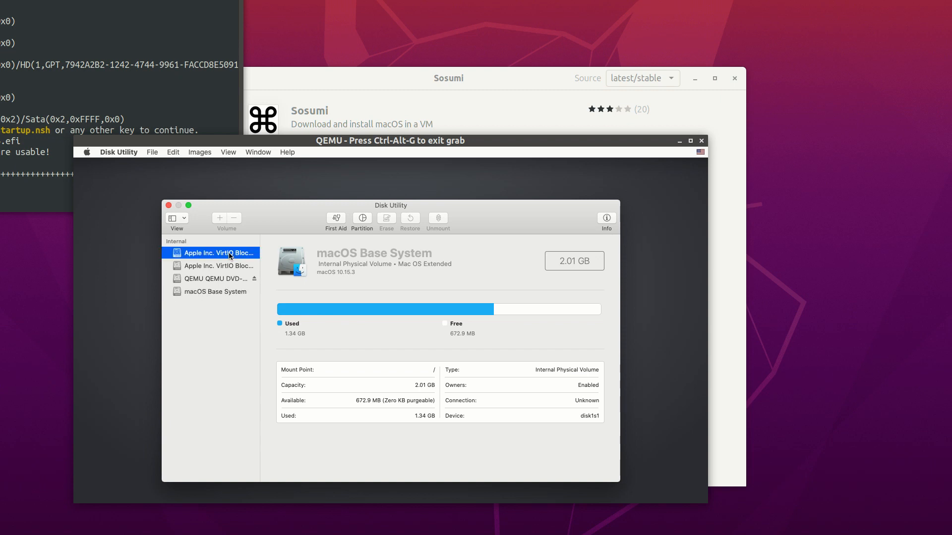
pyautogui.click(218, 253)
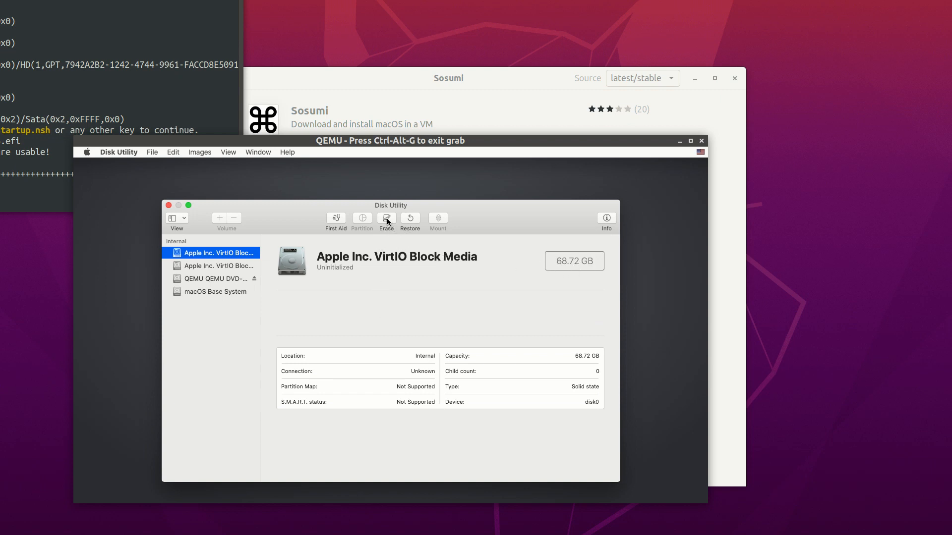
pyautogui.click(385, 220)
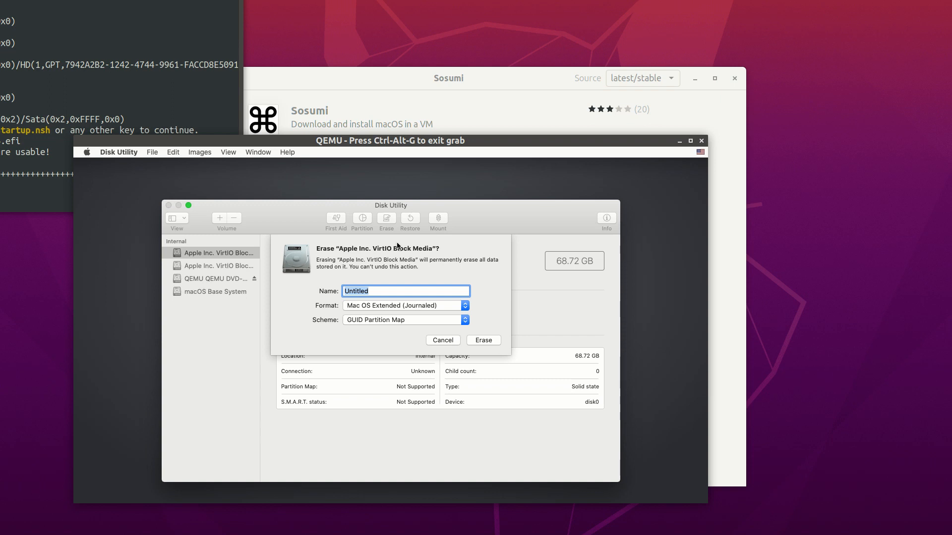
pyautogui.write('macOS')
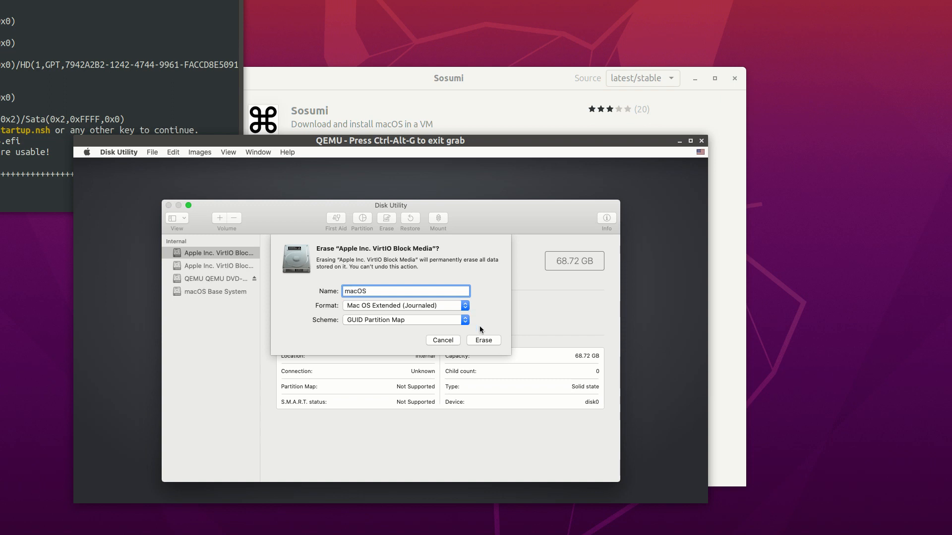
pyautogui.click(482, 340)
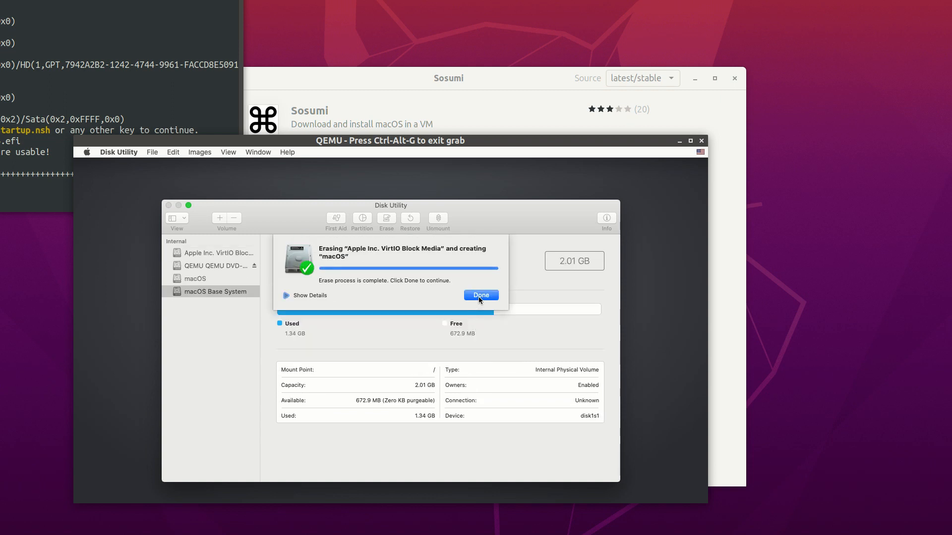
pyautogui.click(480, 295)
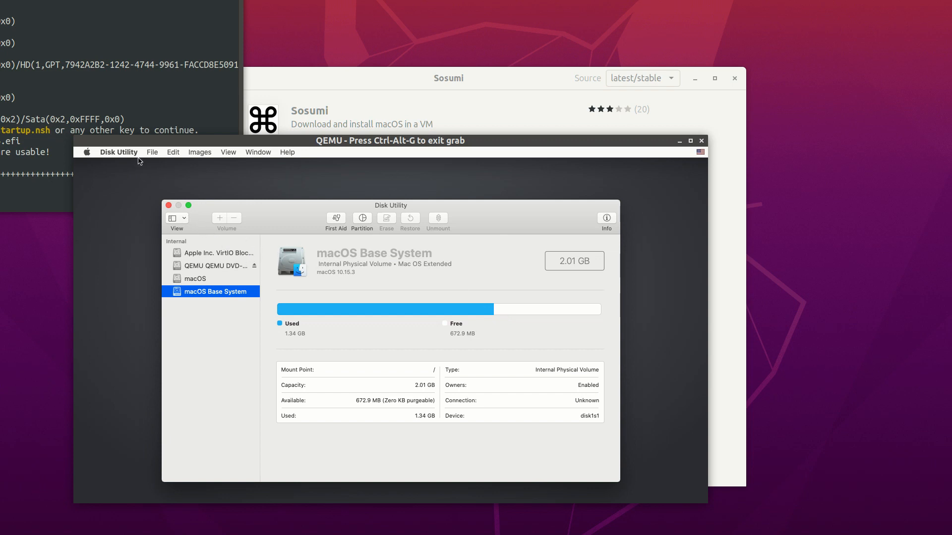
# Quit Disk Utility to return to the macOS installer.
pyautogui.click(118, 151)
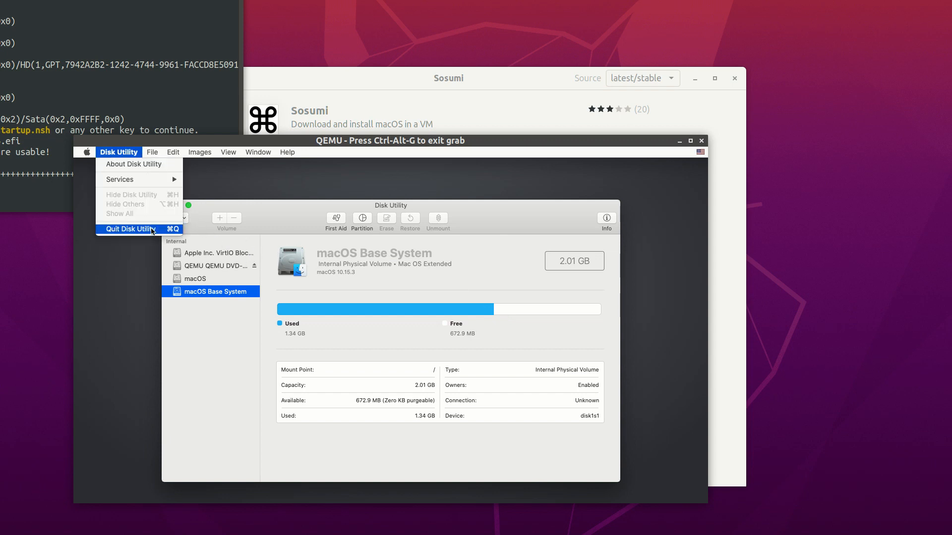
pyautogui.click(129, 229)
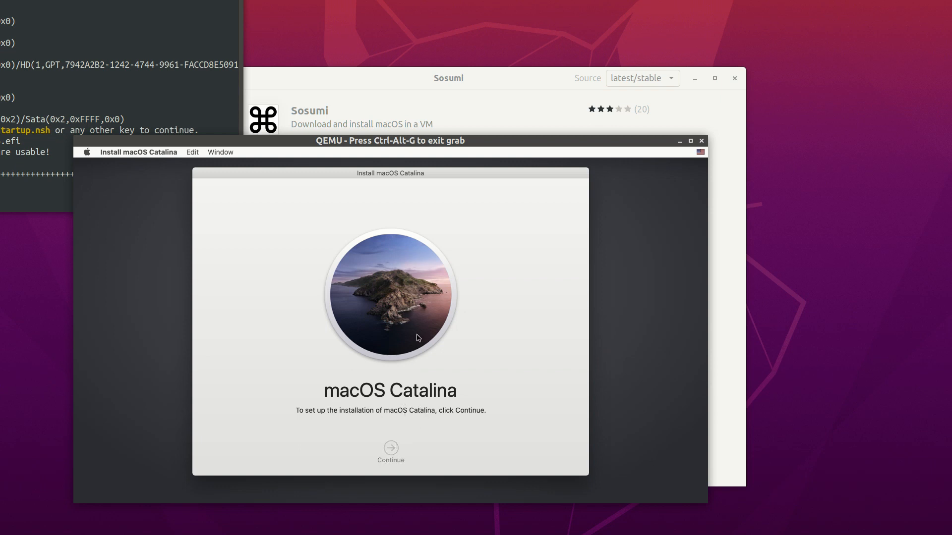
pyautogui.moveTo(468, 337)
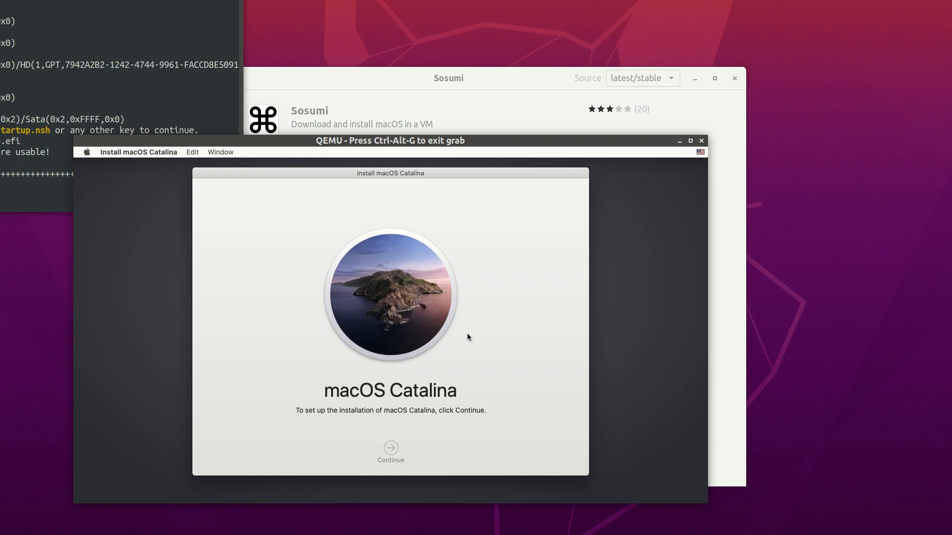
# Continue past the welcome screen and choose the macOS disk as the Catalina install target.
pyautogui.click(391, 452)
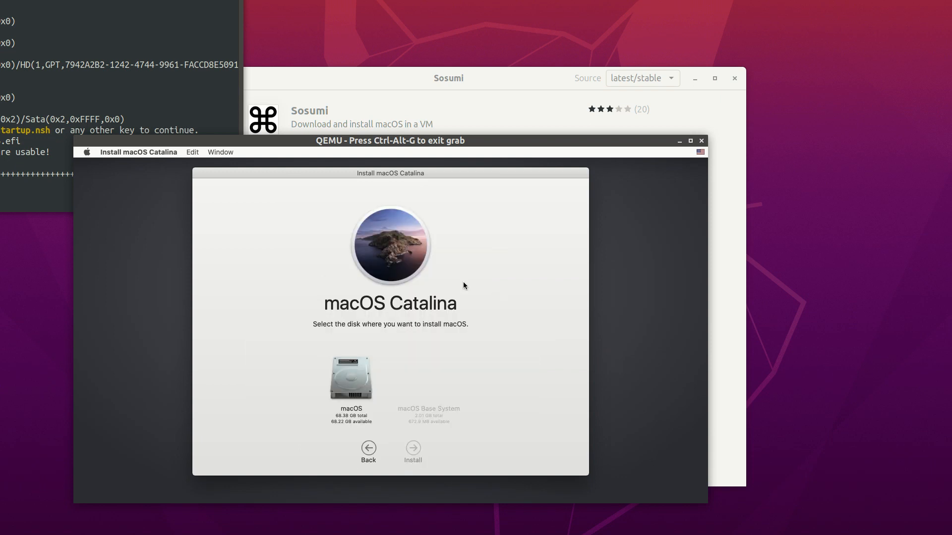
pyautogui.click(412, 448)
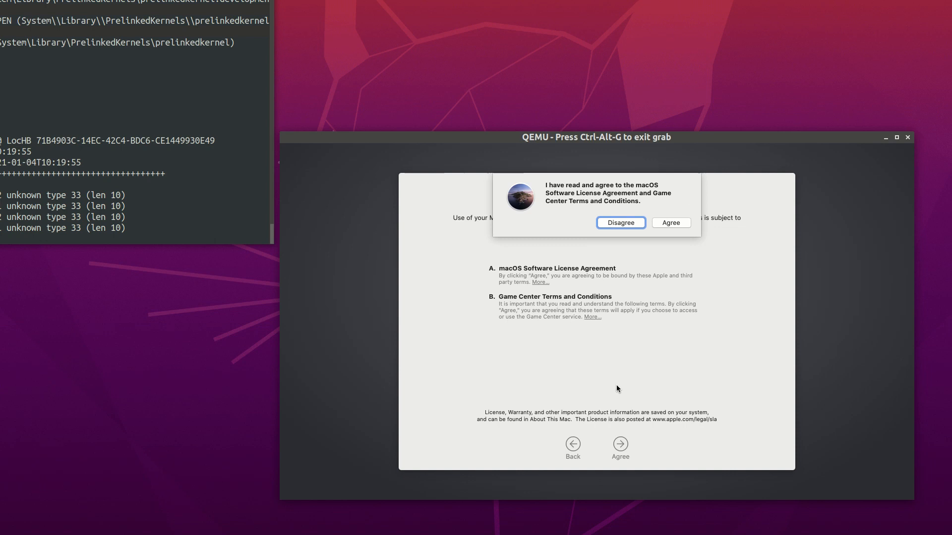
# Agree to the license terms and keep the Light appearance to reach the desktop.
pyautogui.click(670, 223)
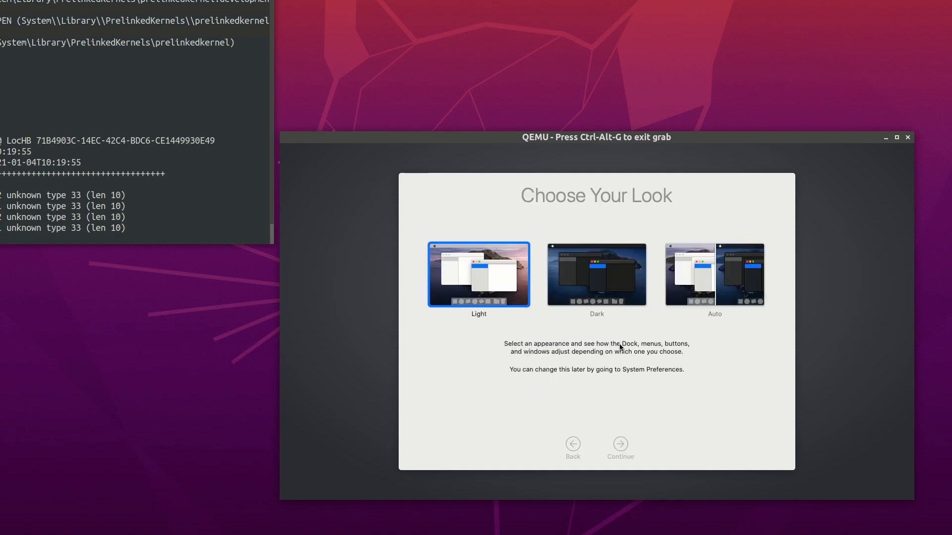
pyautogui.click(619, 444)
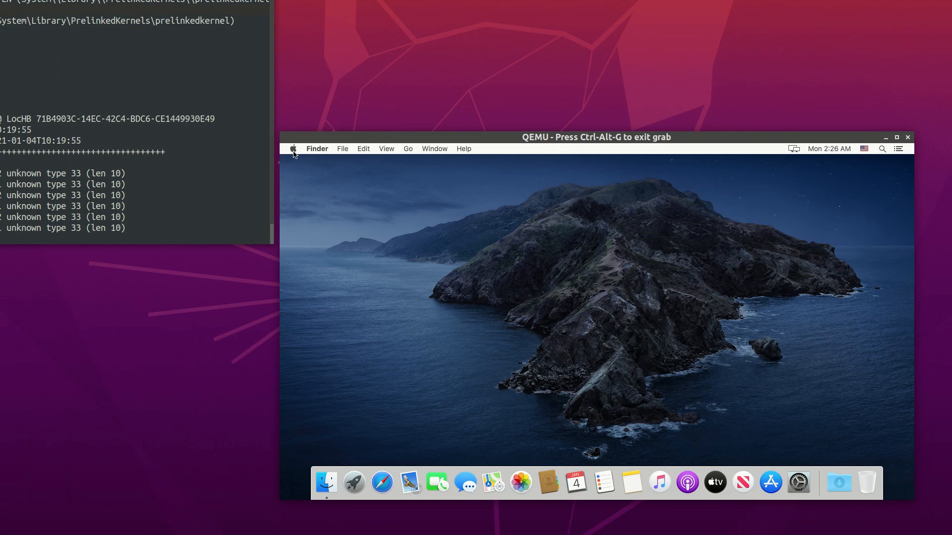
pyautogui.moveTo(342, 180)
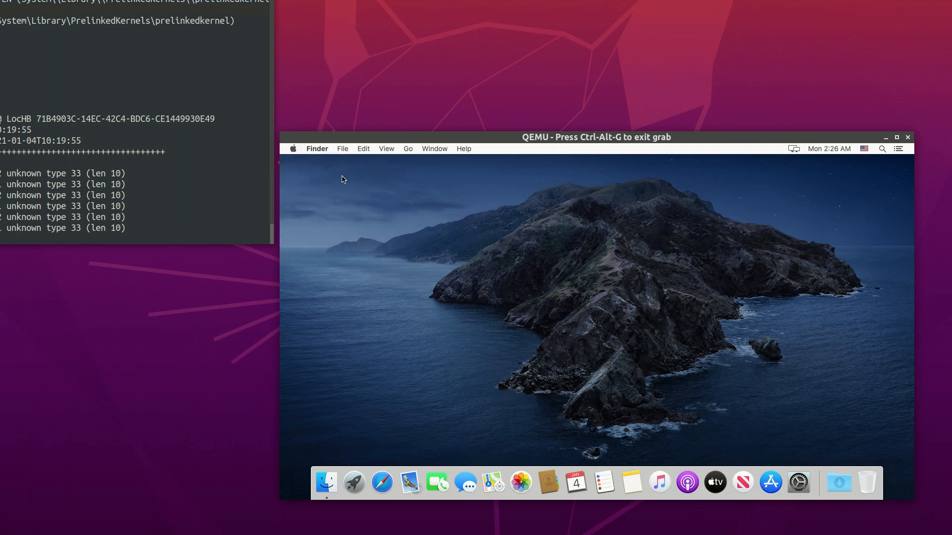
# Confirm Catalina 10.15.7 in About This Mac and open AirMessage's install instructions.
pyautogui.click(292, 149)
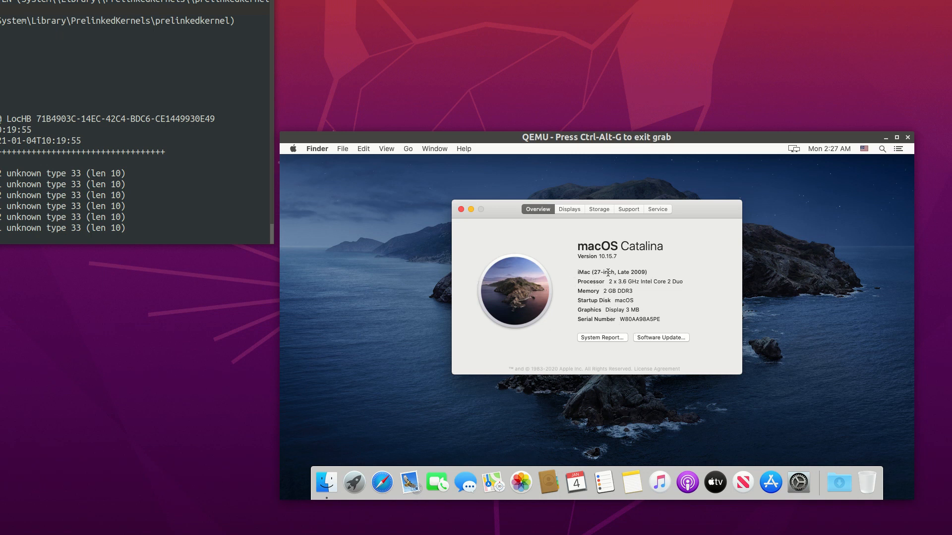
pyautogui.moveTo(638, 291)
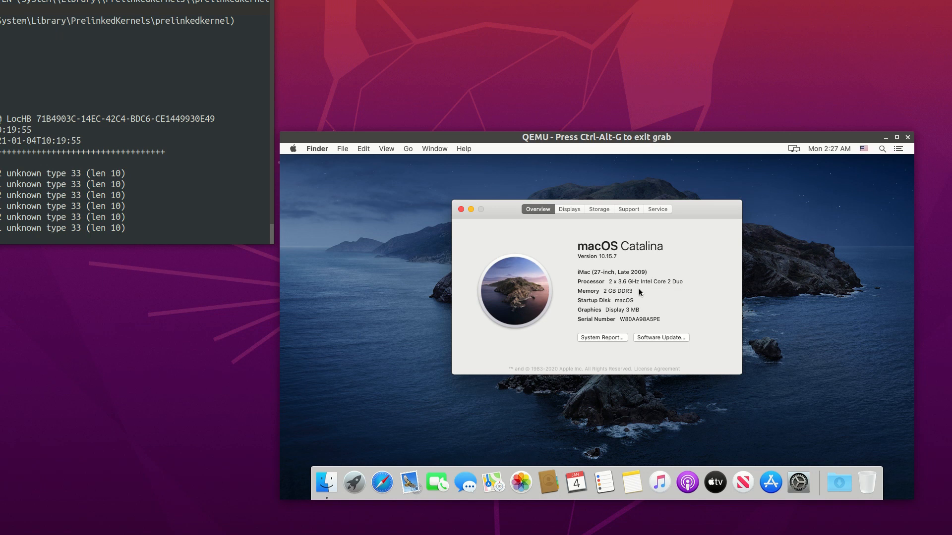
pyautogui.moveTo(647, 320)
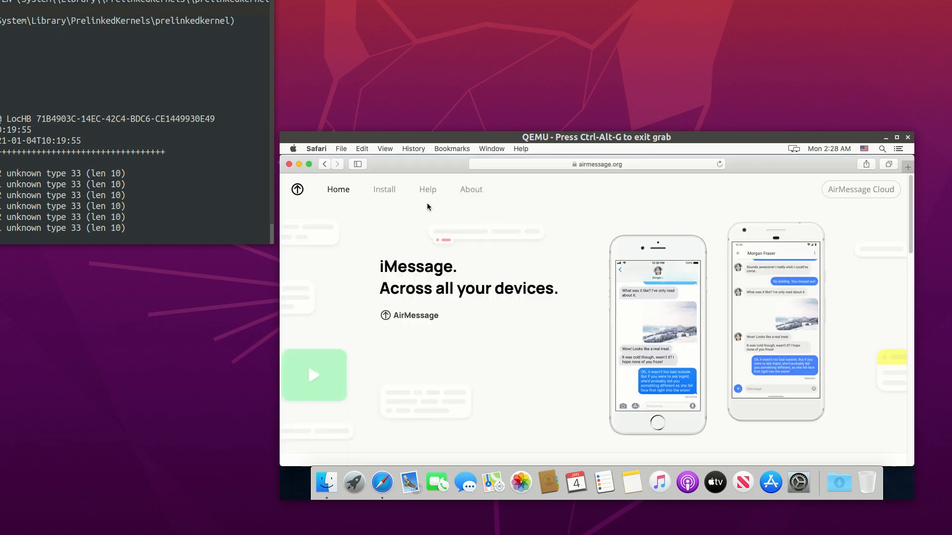
pyautogui.click(384, 190)
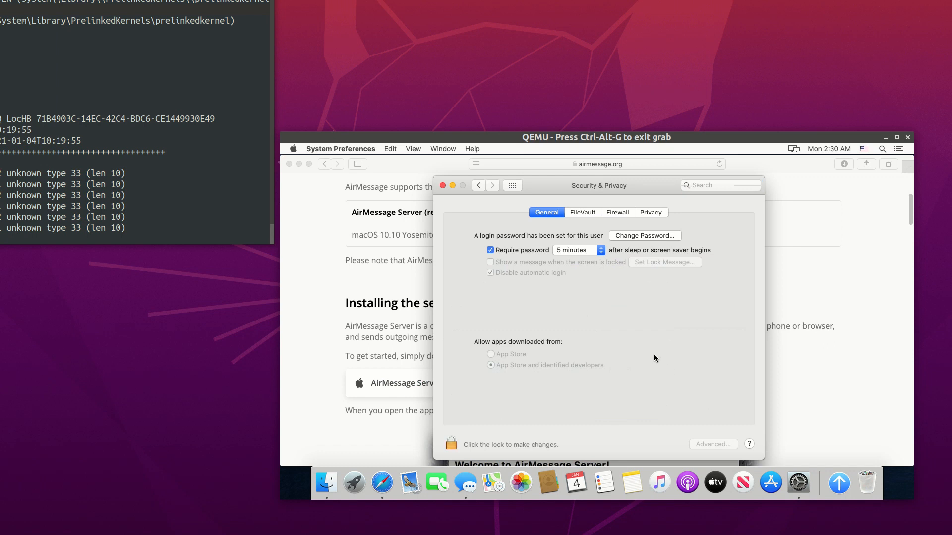
pyautogui.moveTo(632, 313)
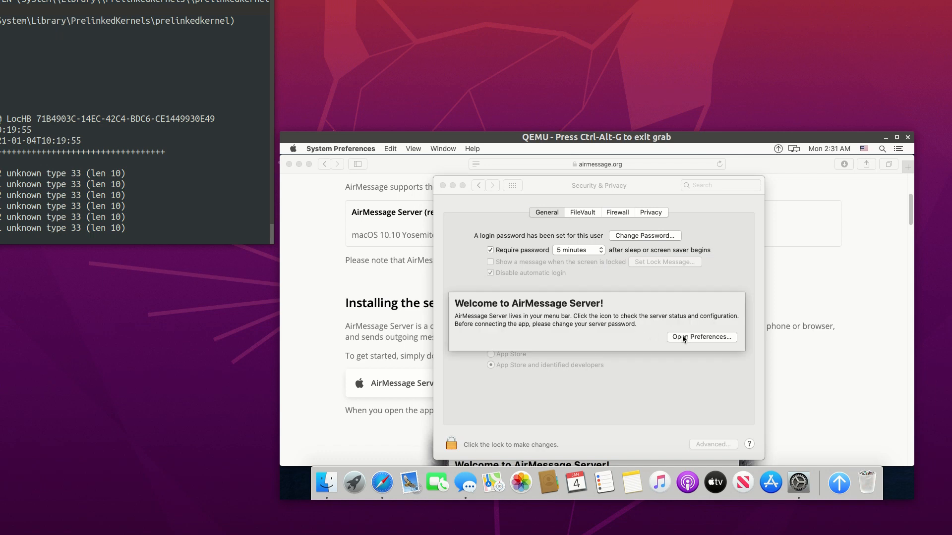
pyautogui.click(701, 337)
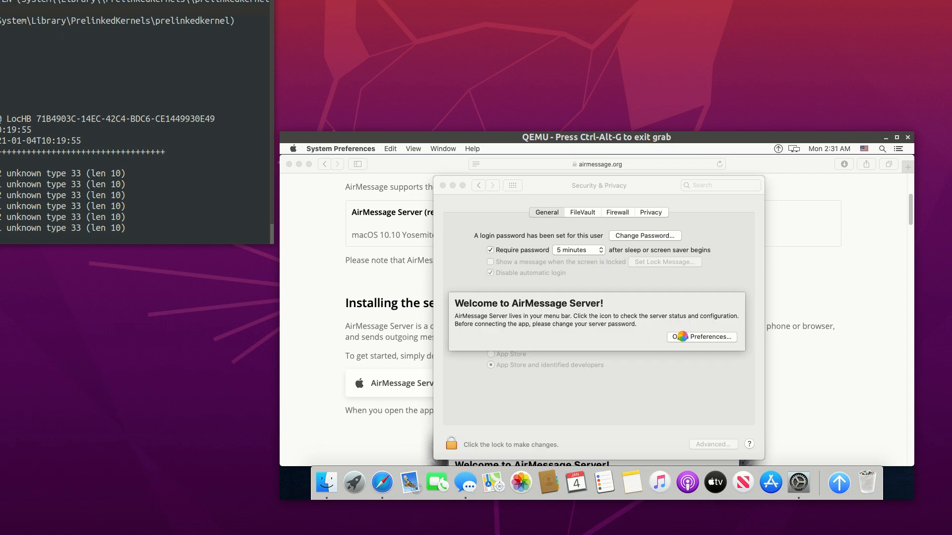
pyautogui.click(702, 337)
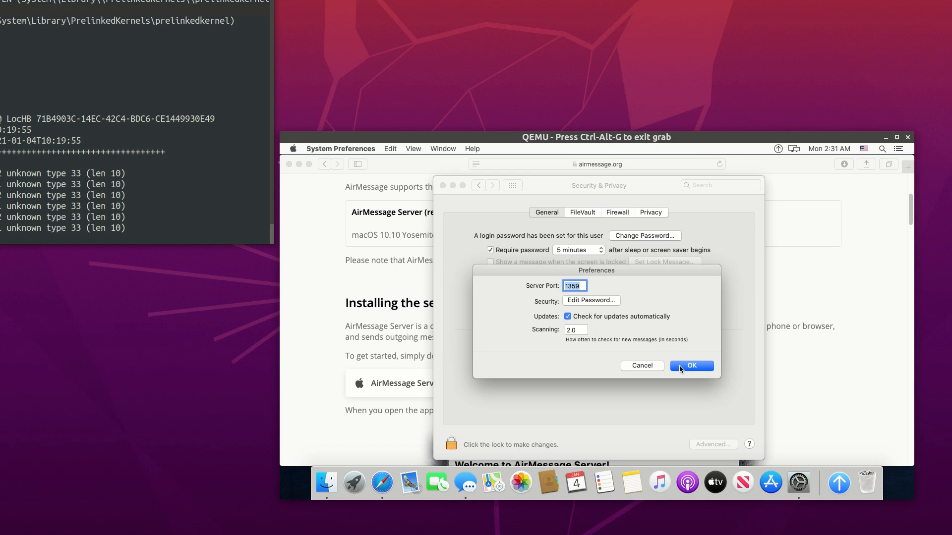
pyautogui.moveTo(593, 303)
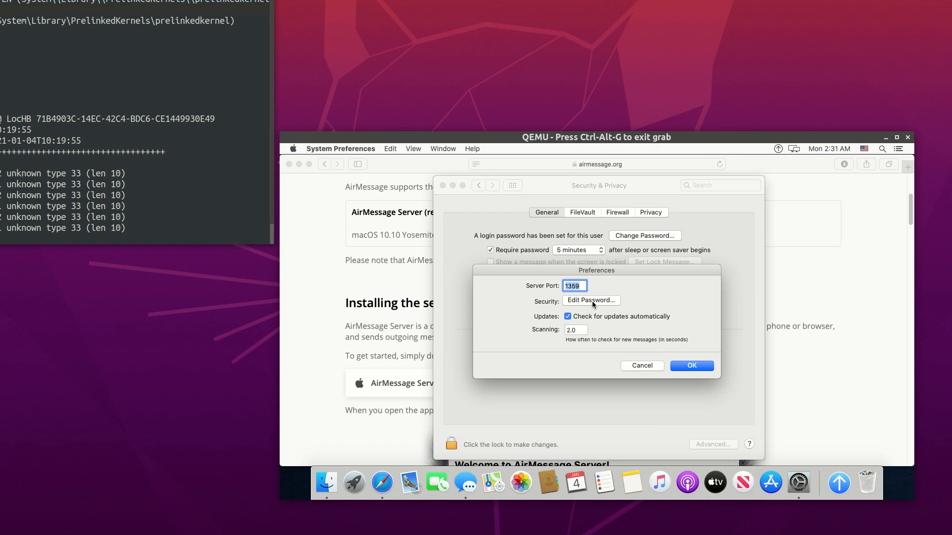
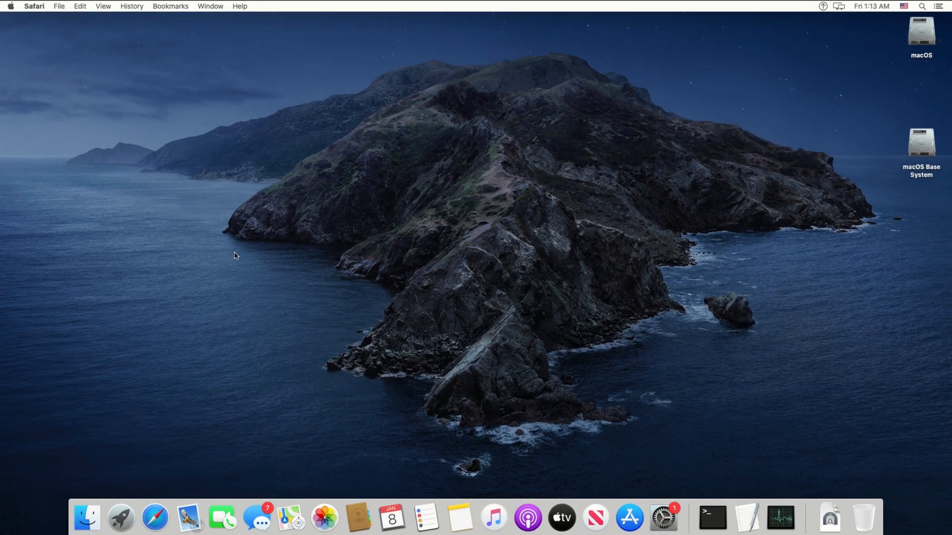
pyautogui.moveTo(267, 251)
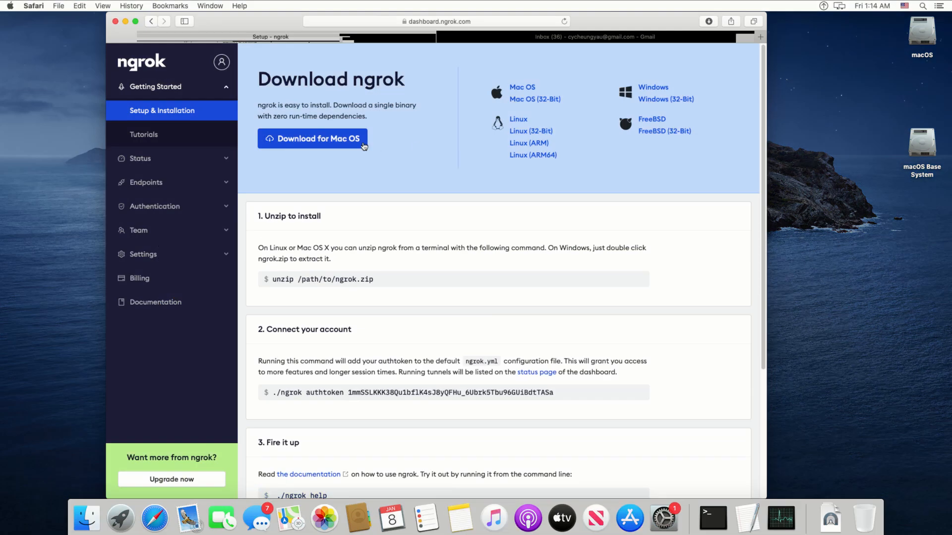
# Download ngrok for Mac OS, allowing downloads from the ngrok dashboard site.
pyautogui.click(312, 139)
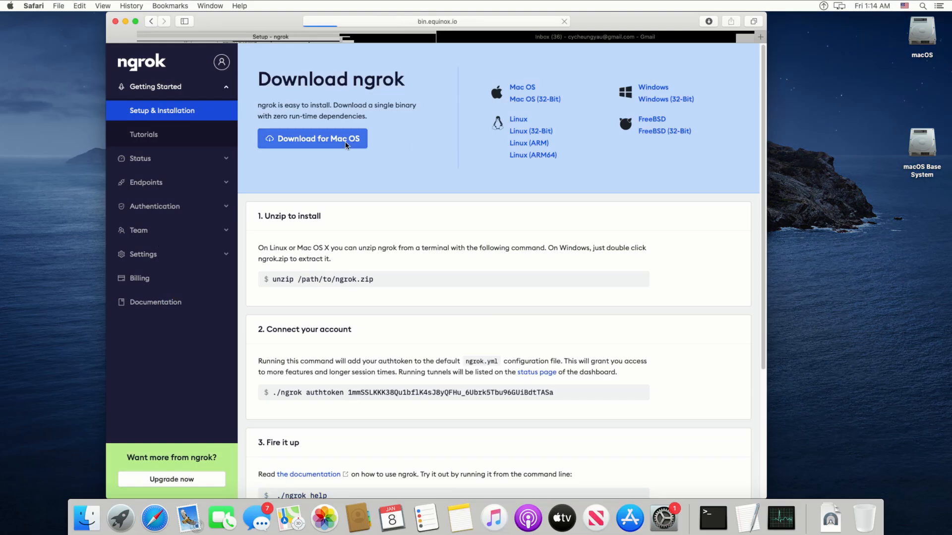
pyautogui.click(312, 139)
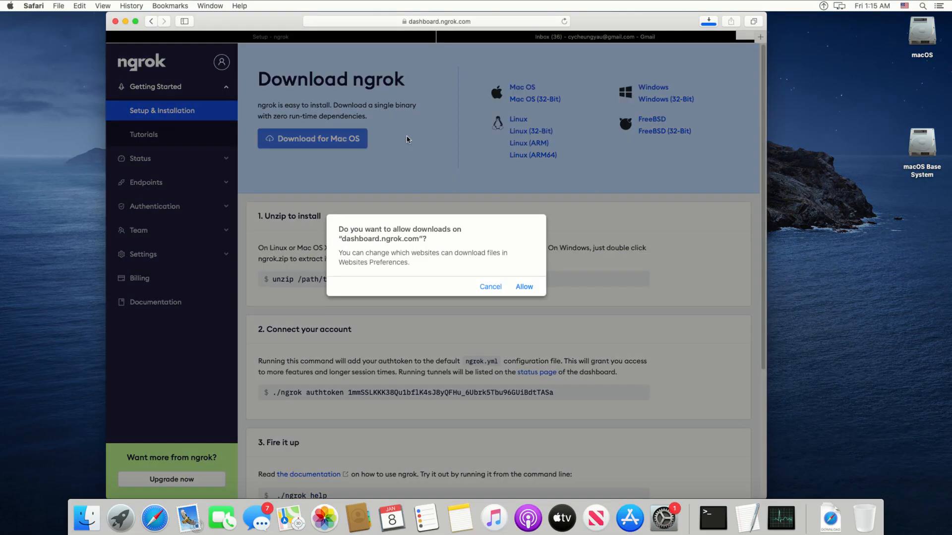
pyautogui.click(524, 287)
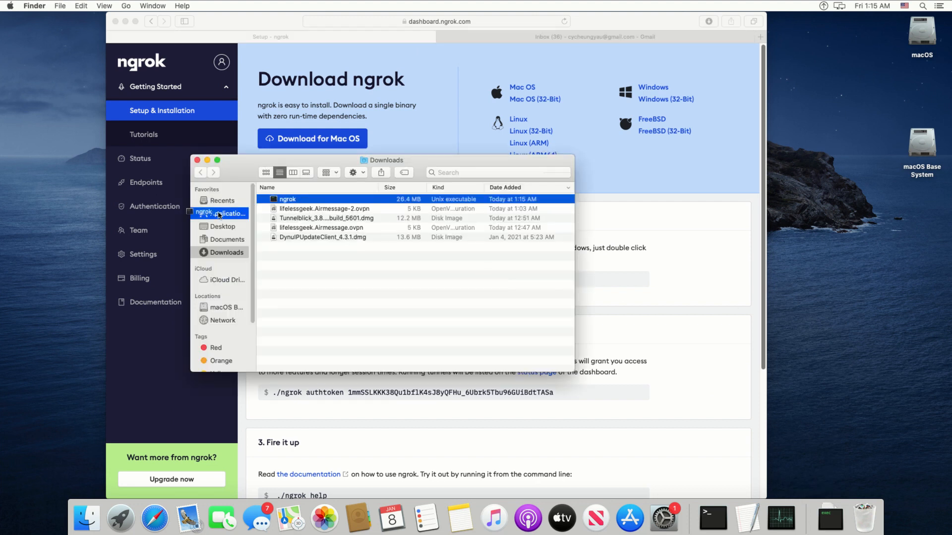
# Run ngrok from Applications, allowing the unidentified-developer app via Open Anyway.
pyautogui.click(226, 213)
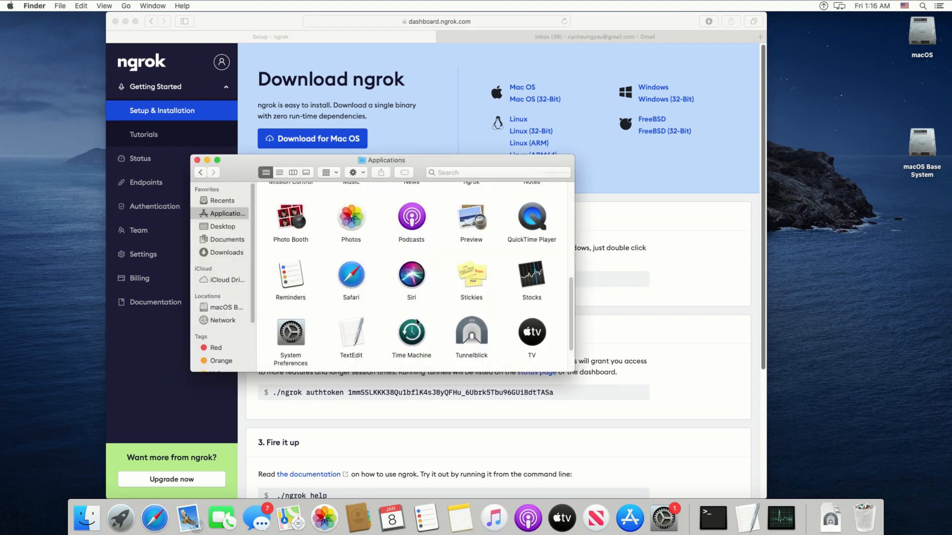
pyautogui.doubleClick(470, 220)
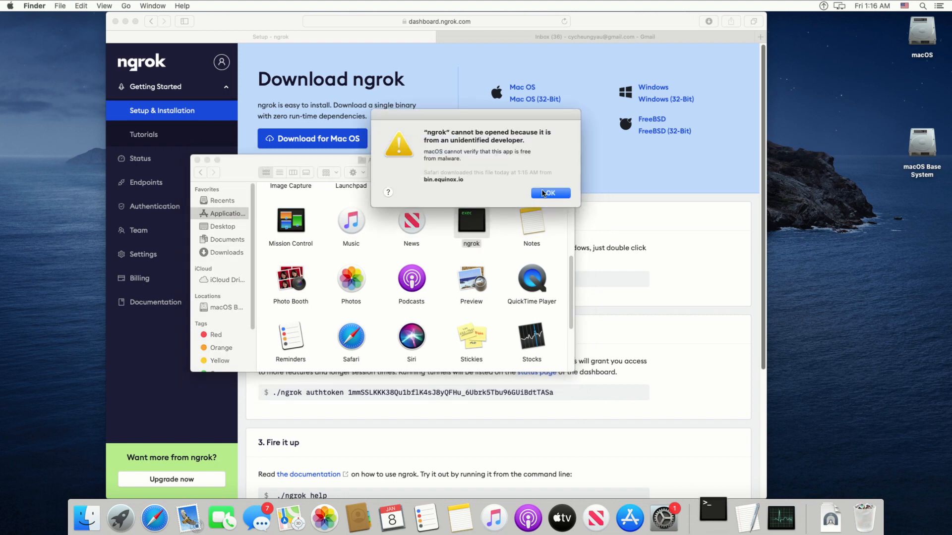
pyautogui.click(550, 193)
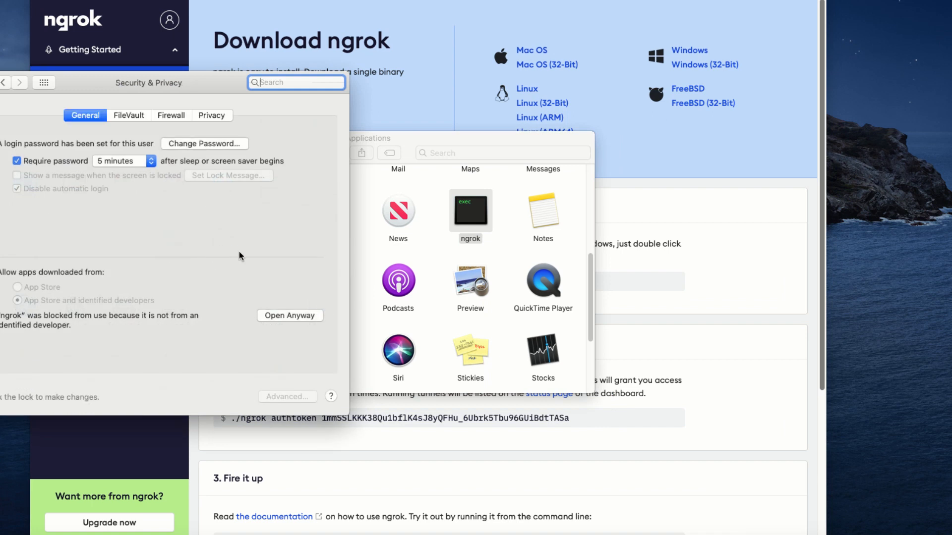
pyautogui.click(290, 315)
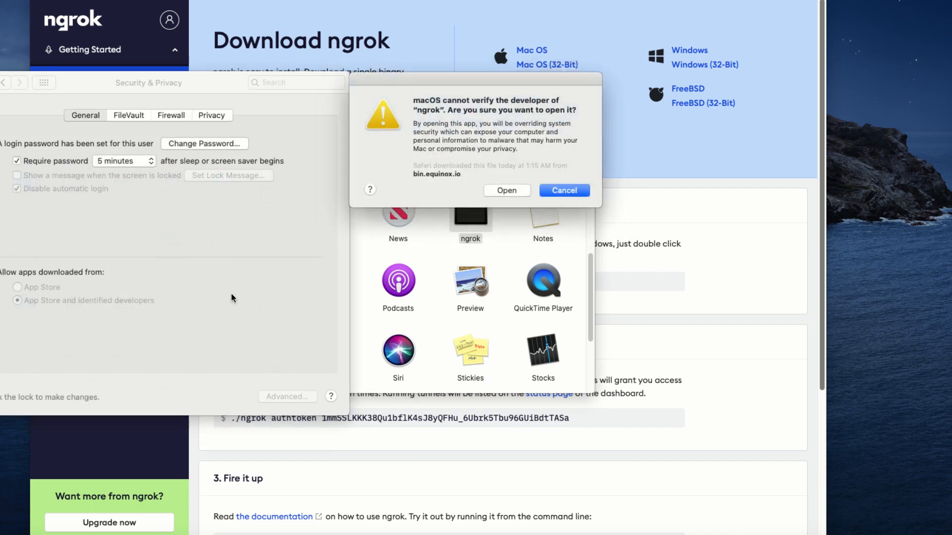
pyautogui.click(507, 191)
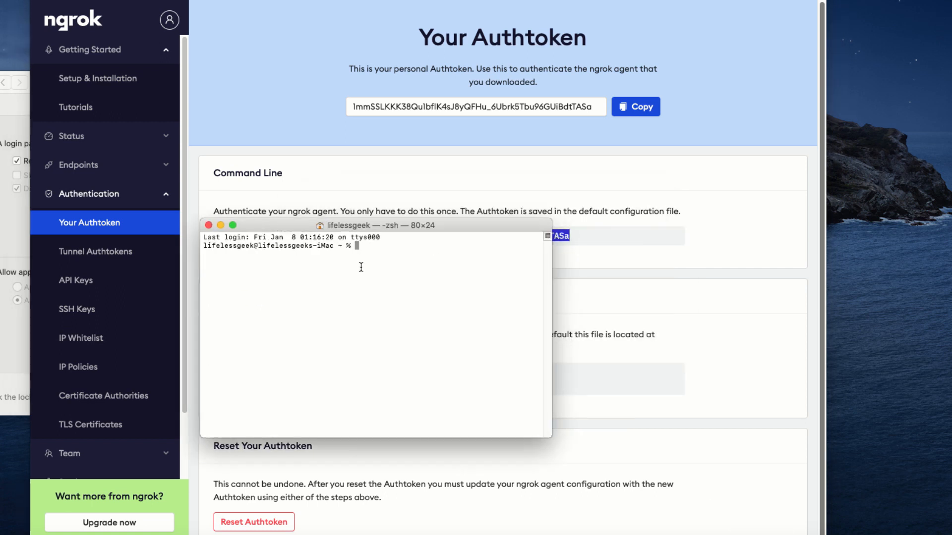
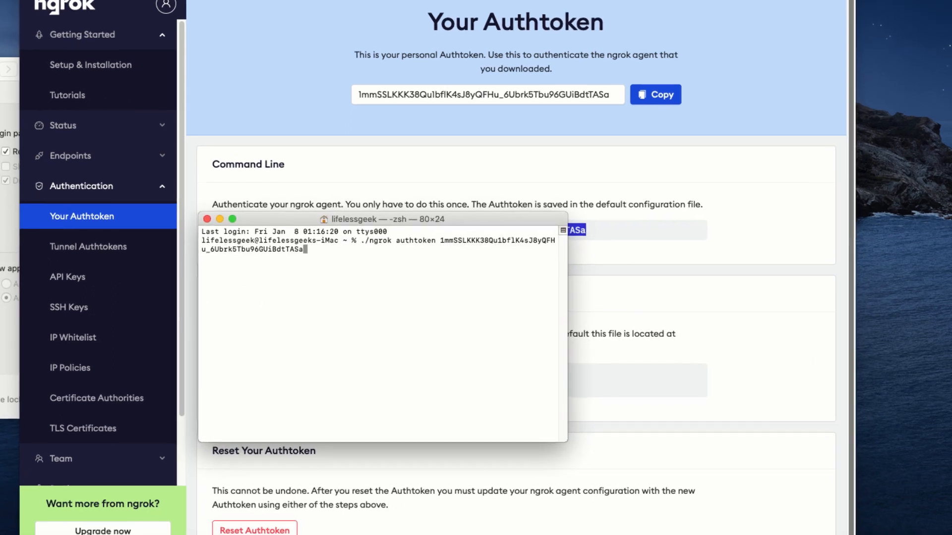
# Register the ngrok authtoken and start a TCP tunnel to port 1359.
pyautogui.scroll(-3)
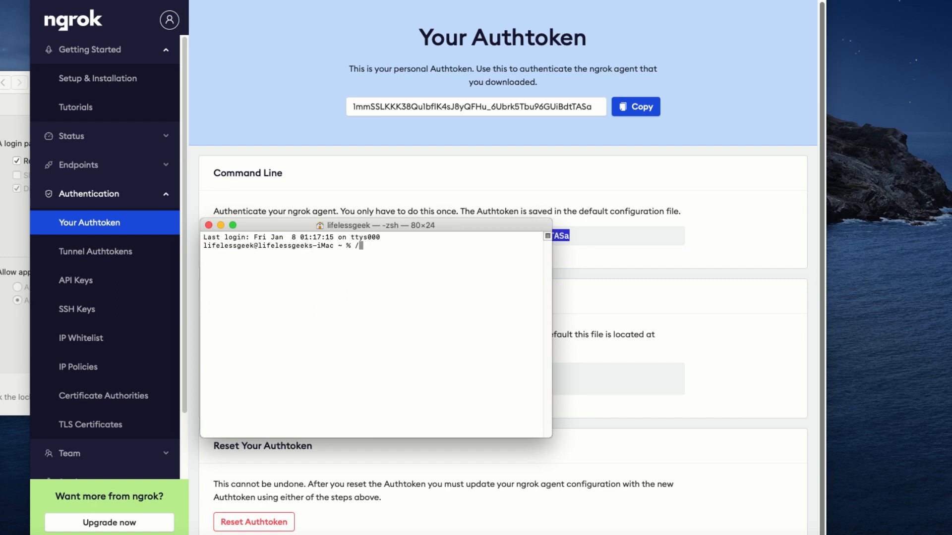
pyautogui.write('/Applications/ngrok tcp 1359')
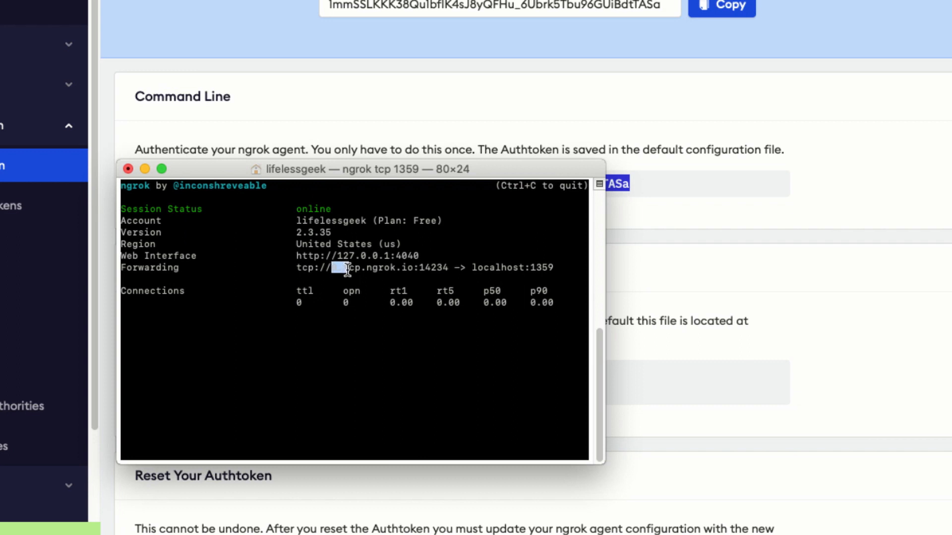
# Select the tunnel's public forwarding address in the ngrok Terminal output.
pyautogui.moveTo(333, 267); pyautogui.dragTo(444, 267)
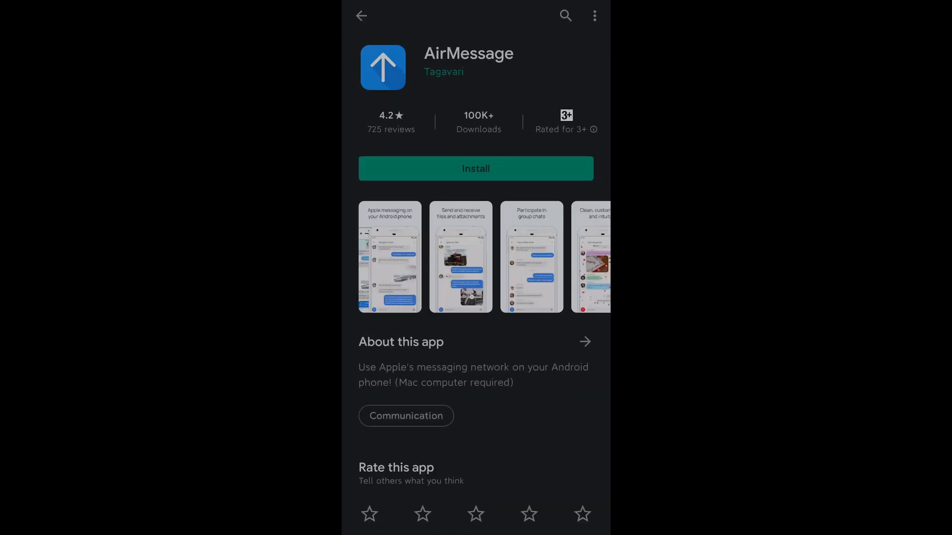
# Install AirMessage from its Play Store page, launch it and accept the prompt.
pyautogui.click(475, 168)
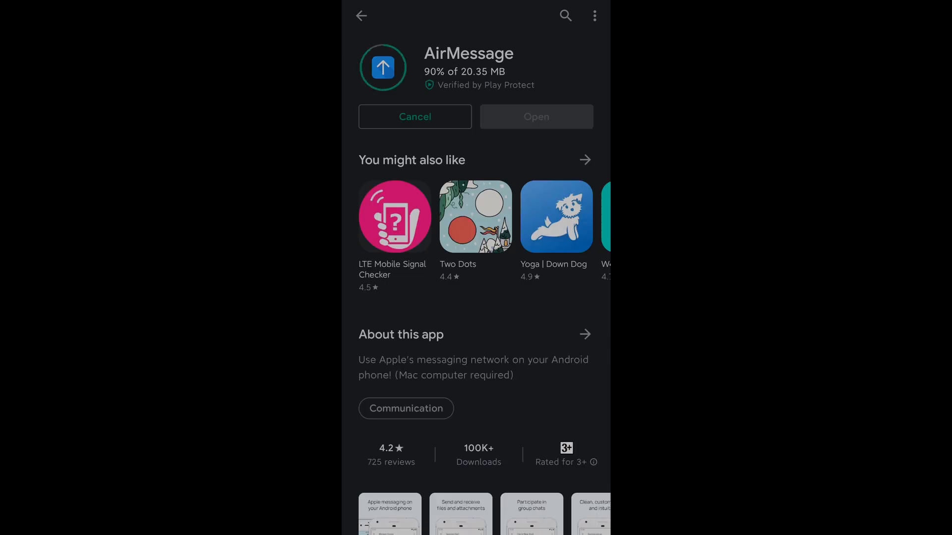
pyautogui.click(535, 117)
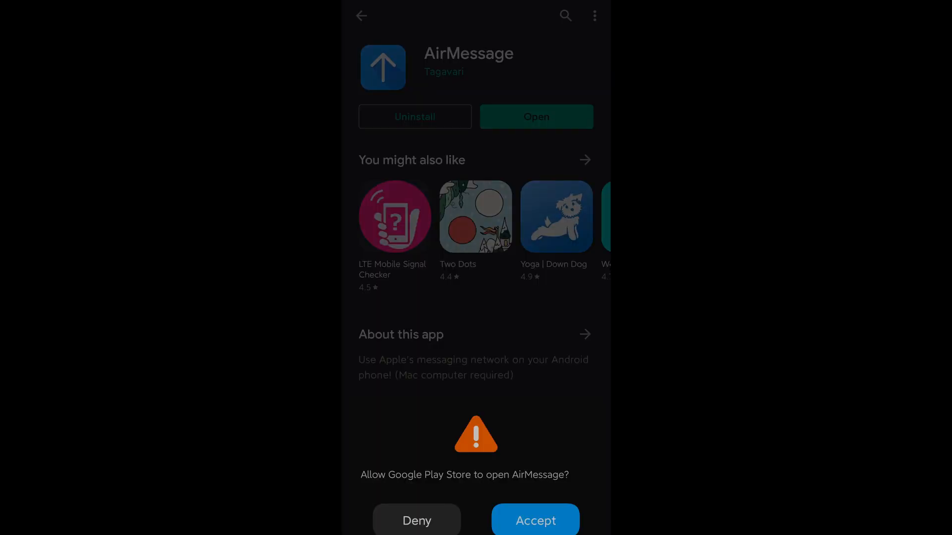
pyautogui.click(535, 521)
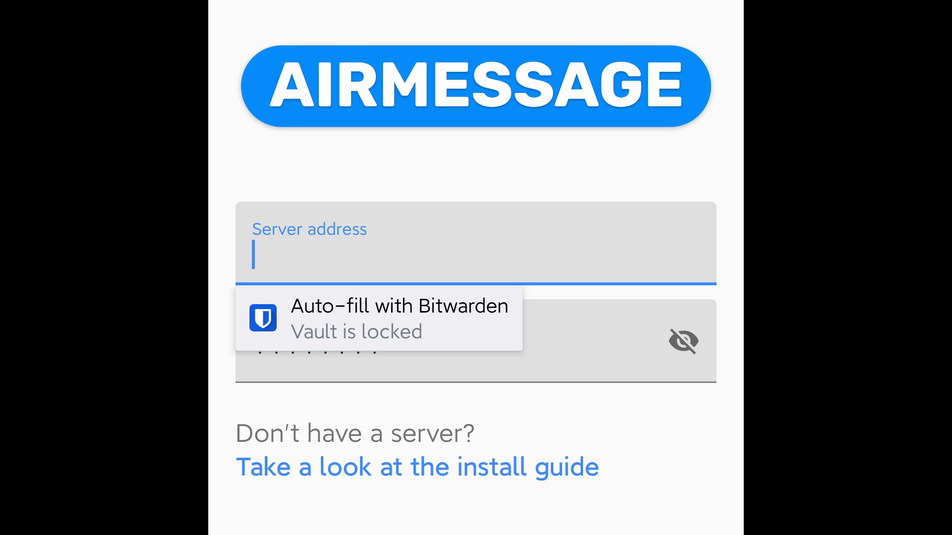
# Connect AirMessage to server 0.tcp.ngrok.io:14234 and start downloading the message history.
pyautogui.write('0.tcp.')
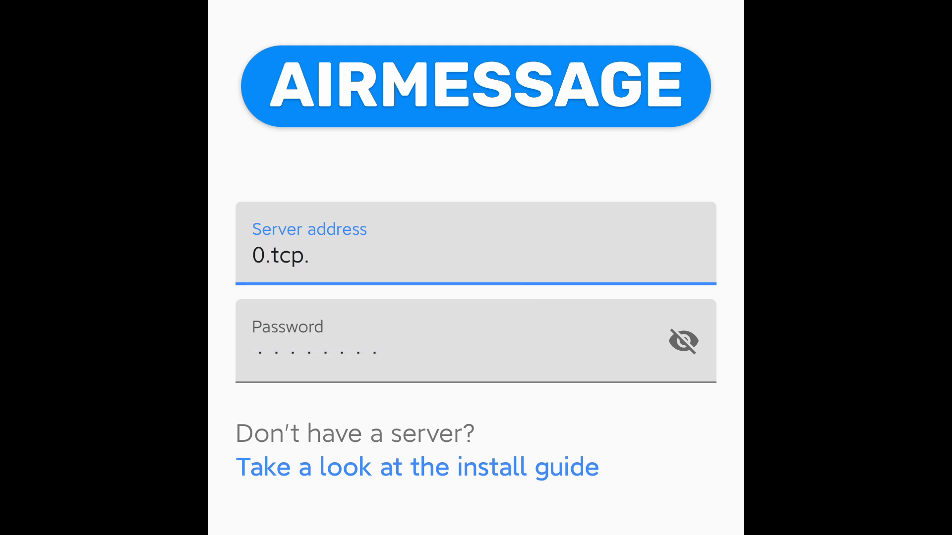
pyautogui.write('ngrok.io:')
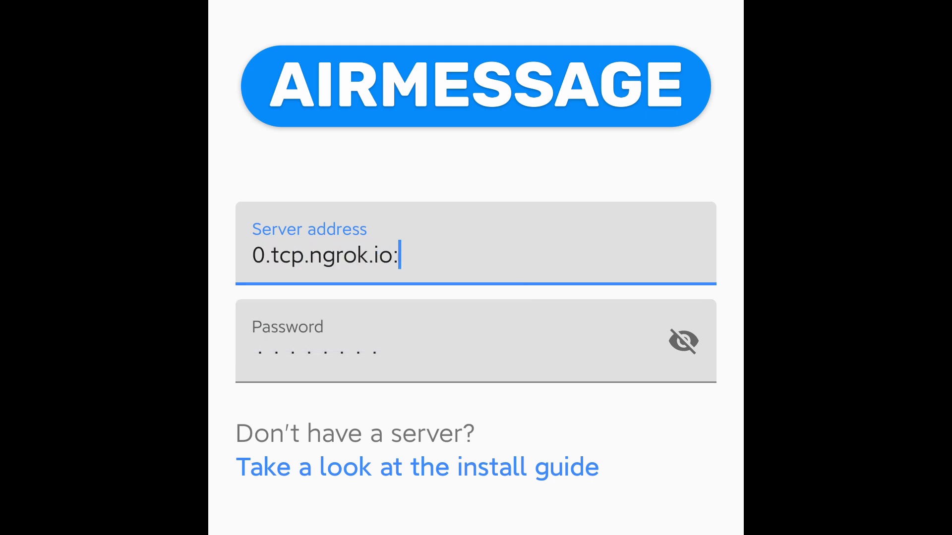
pyautogui.write('14234')
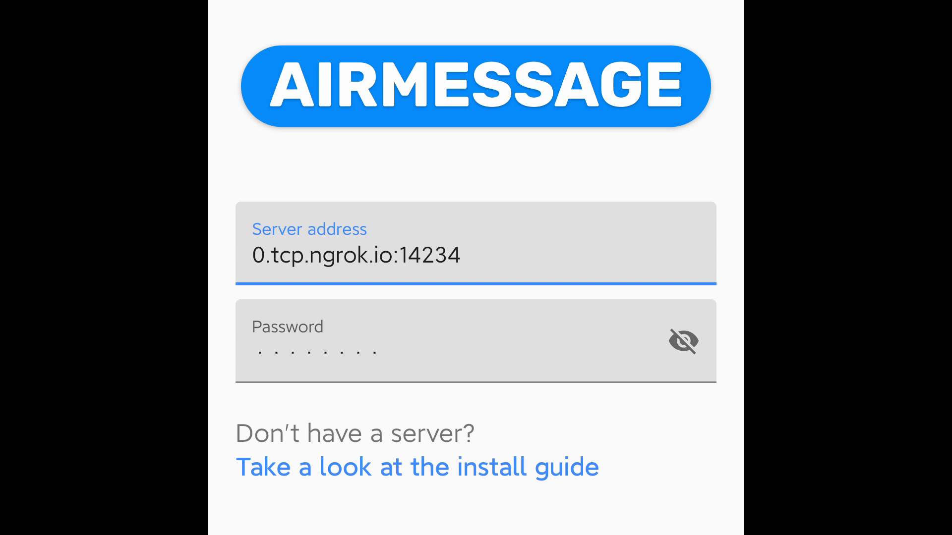
pyautogui.click(461, 255)
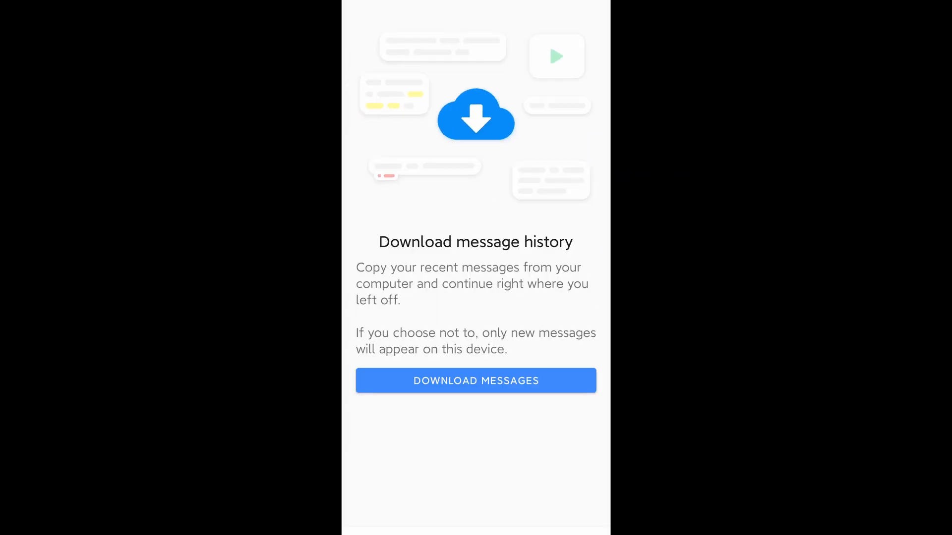
pyautogui.click(475, 380)
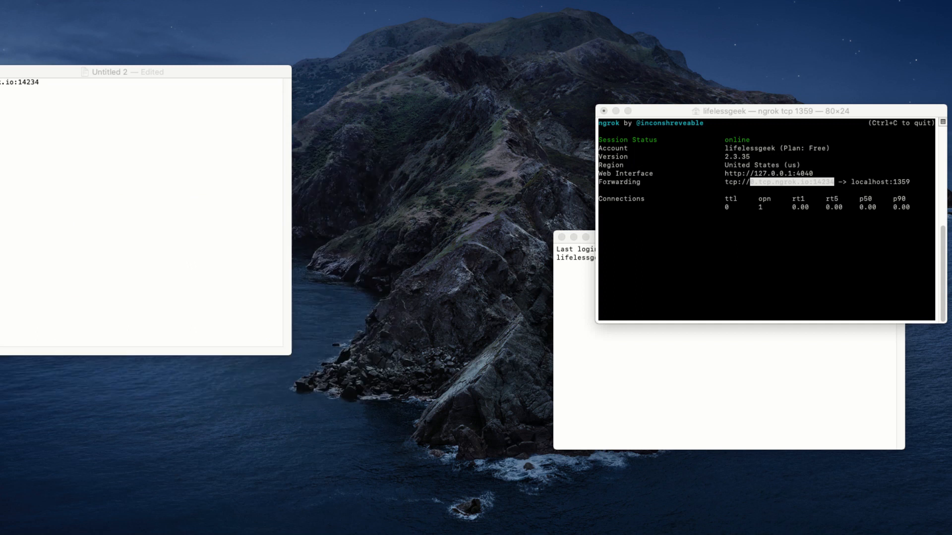
pyautogui.moveTo(768, 110); pyautogui.dragTo(336, 54)
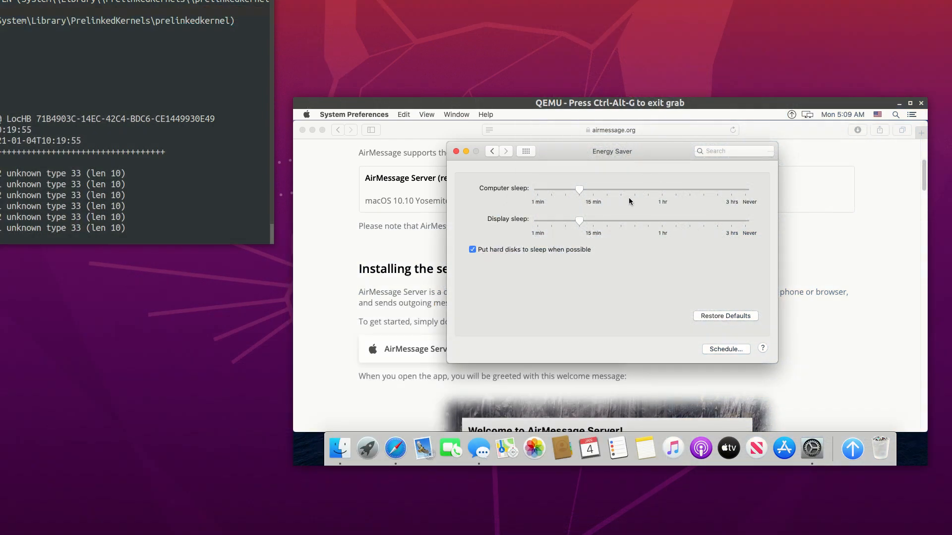
# Set Computer sleep and Display sleep to Never and disable hard disk sleep in Energy Saver.
pyautogui.moveTo(578, 190); pyautogui.dragTo(623, 190)
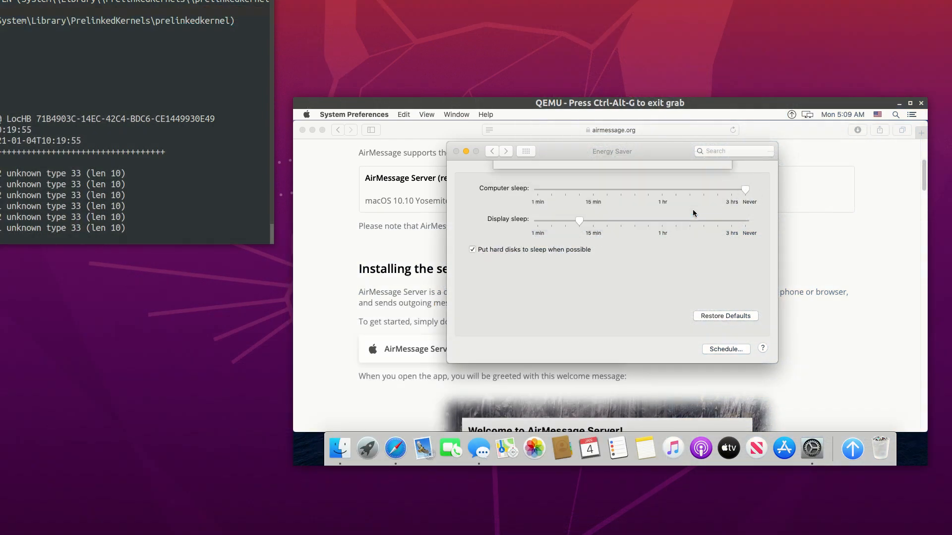
pyautogui.click(472, 250)
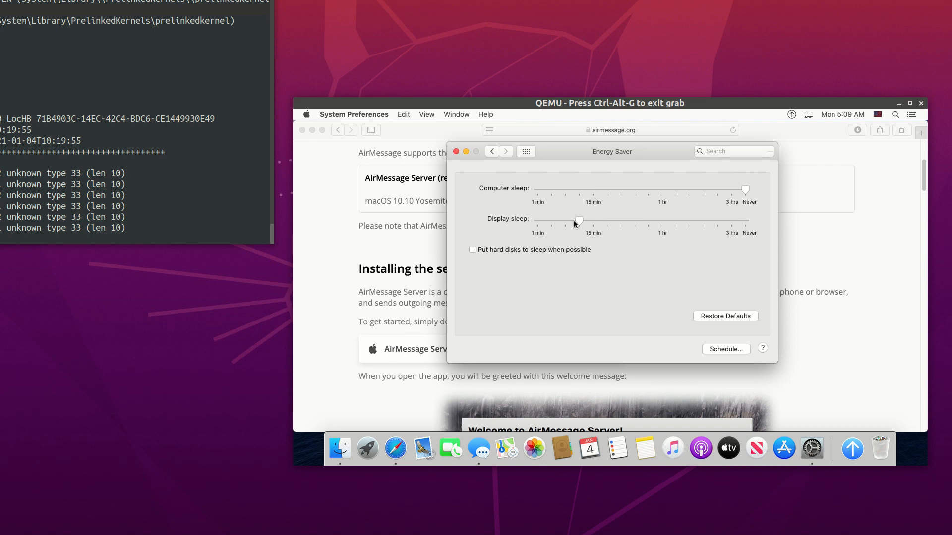
pyautogui.moveTo(577, 221); pyautogui.dragTo(745, 221)
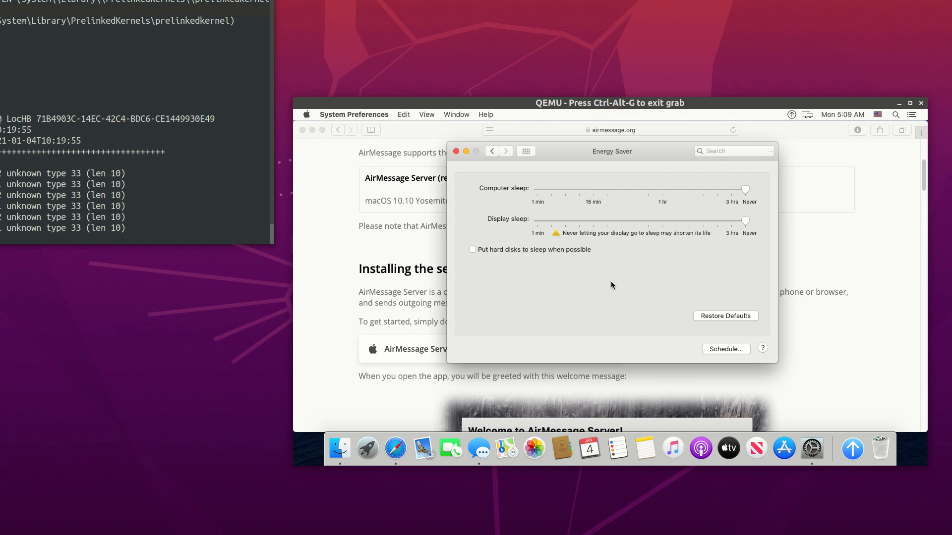
pyautogui.moveTo(601, 258)
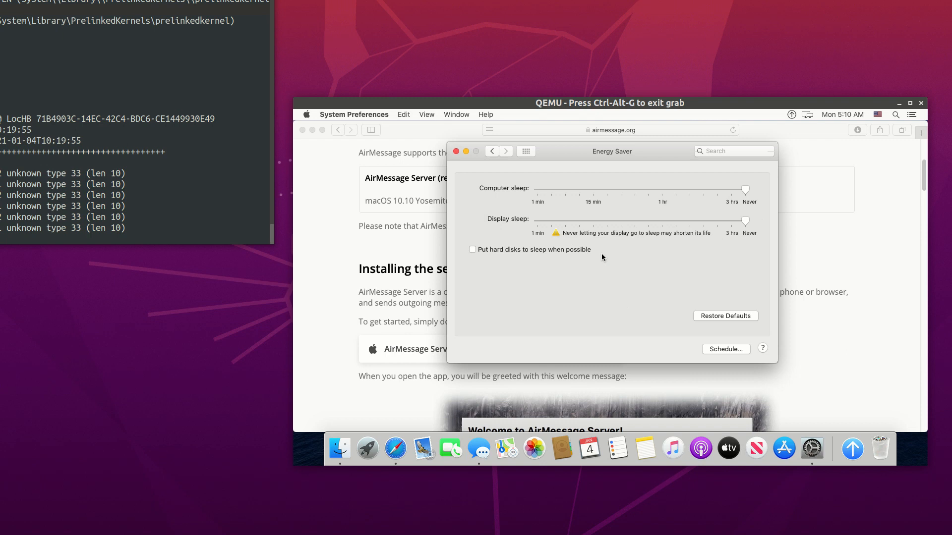